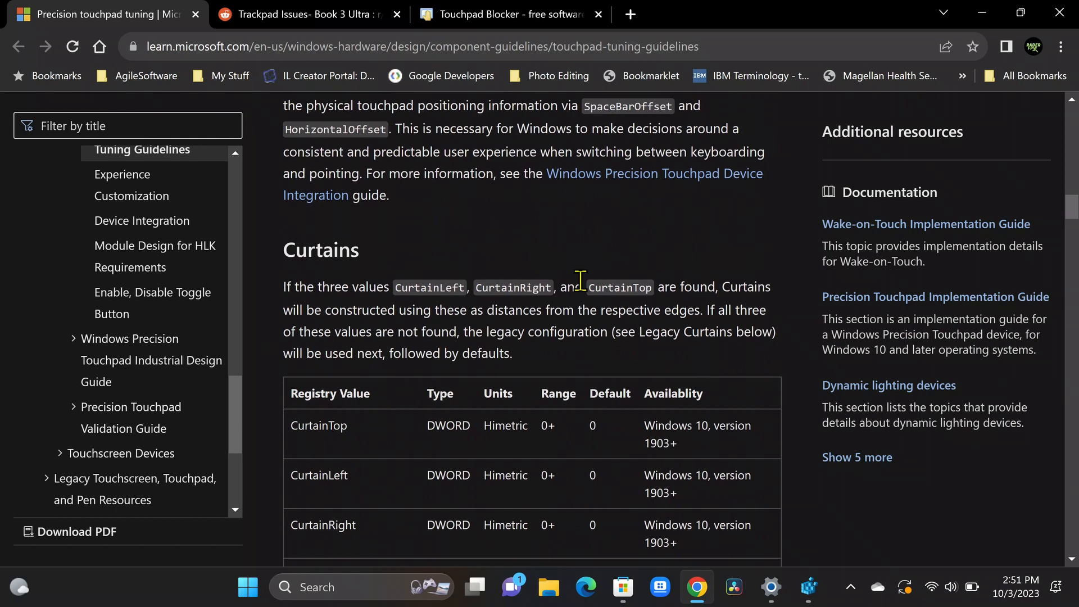
{"action": "scroll", "scroll_direction": "down", "scroll_amount": 3}
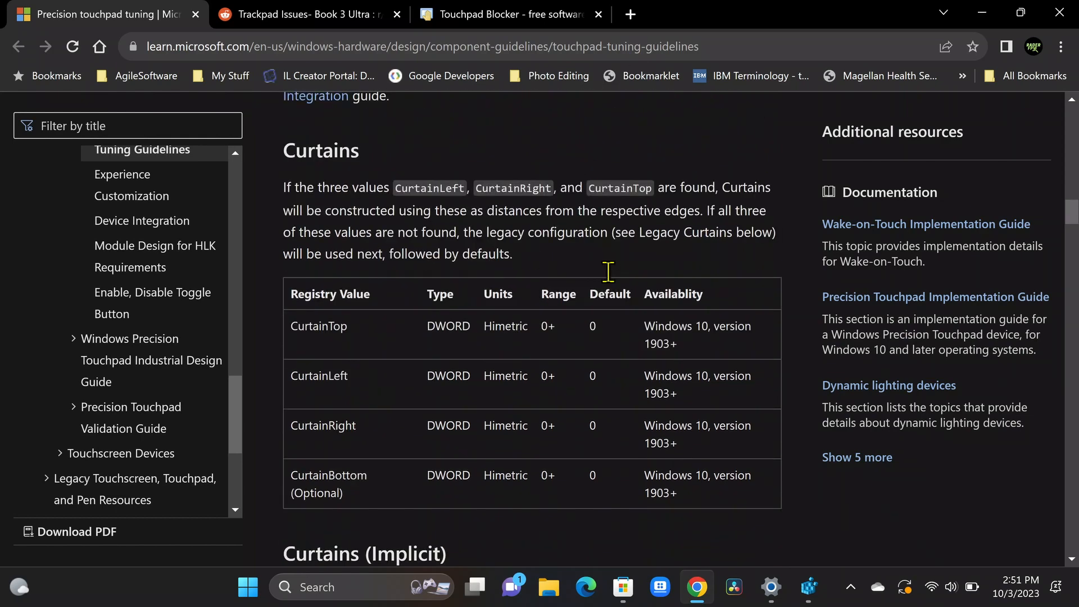
{"action": "scroll", "scroll_direction": "down", "scroll_amount": 3}
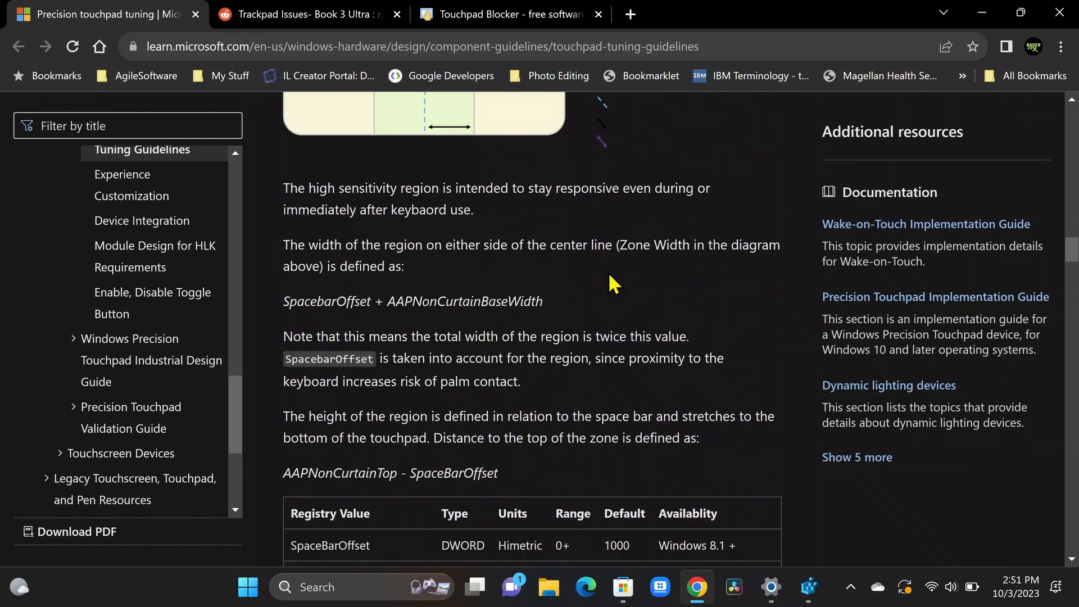
{"action": "scroll", "scroll_direction": "down", "scroll_amount": 3}
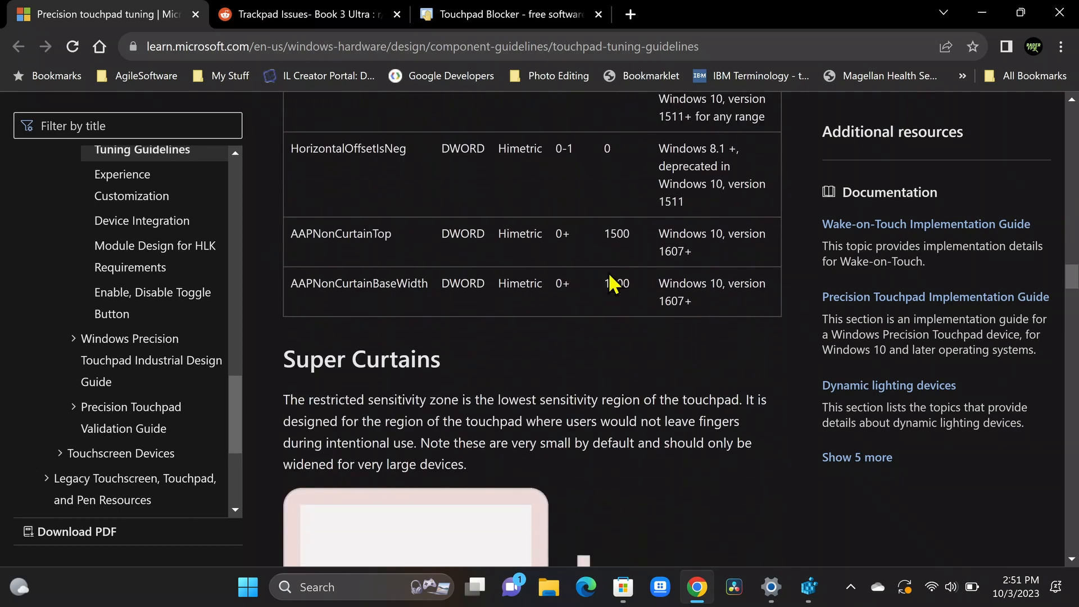
{"action": "scroll", "scroll_direction": "down", "scroll_amount": 3}
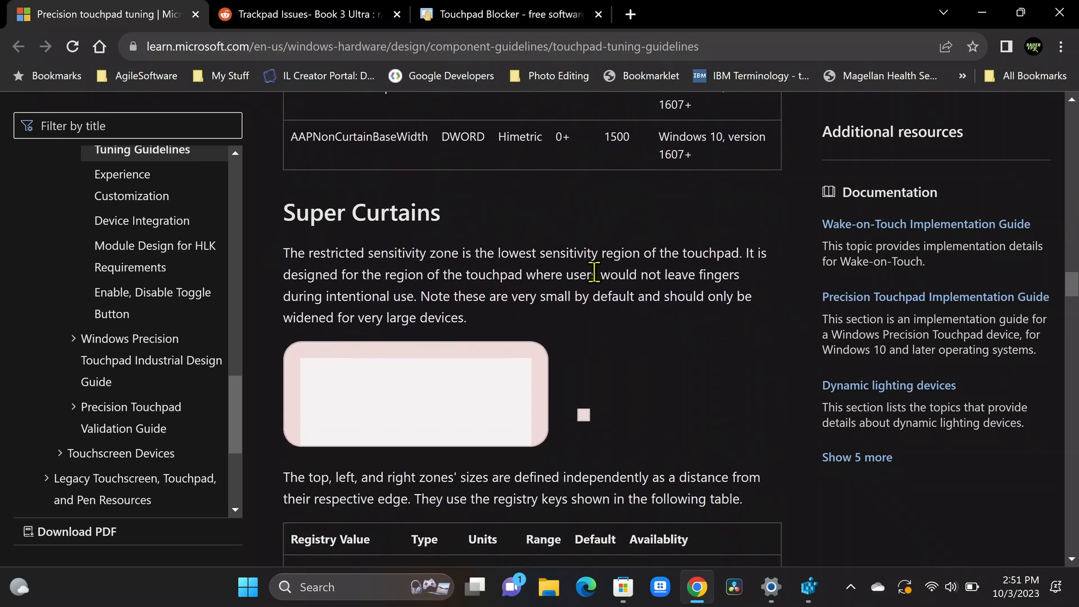
{"action": "mouse_move", "coordinate": [299, 354]}
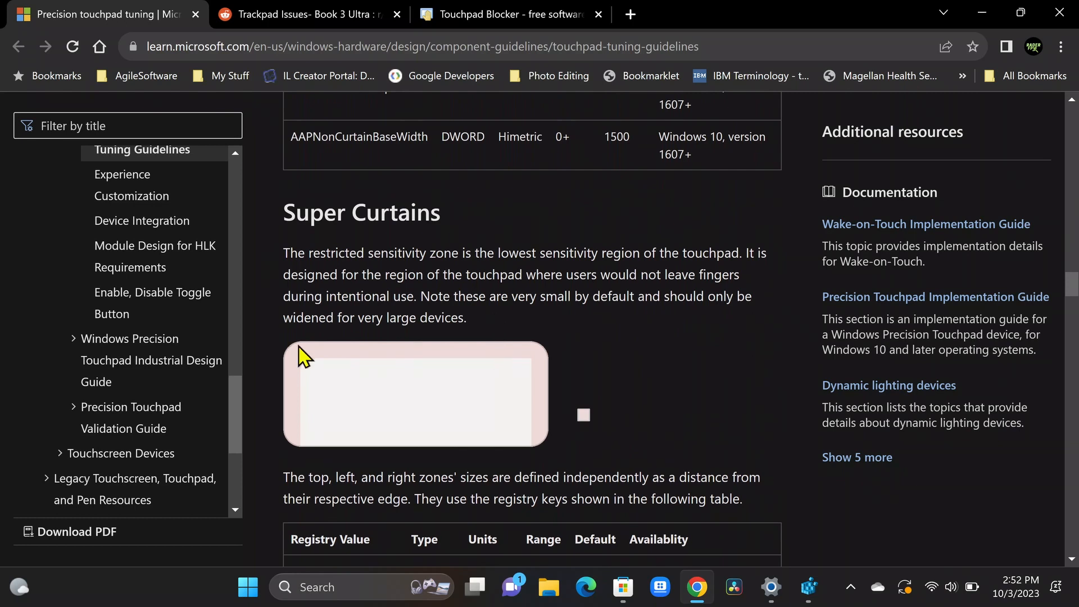
{"action": "mouse_move", "coordinate": [537, 363]}
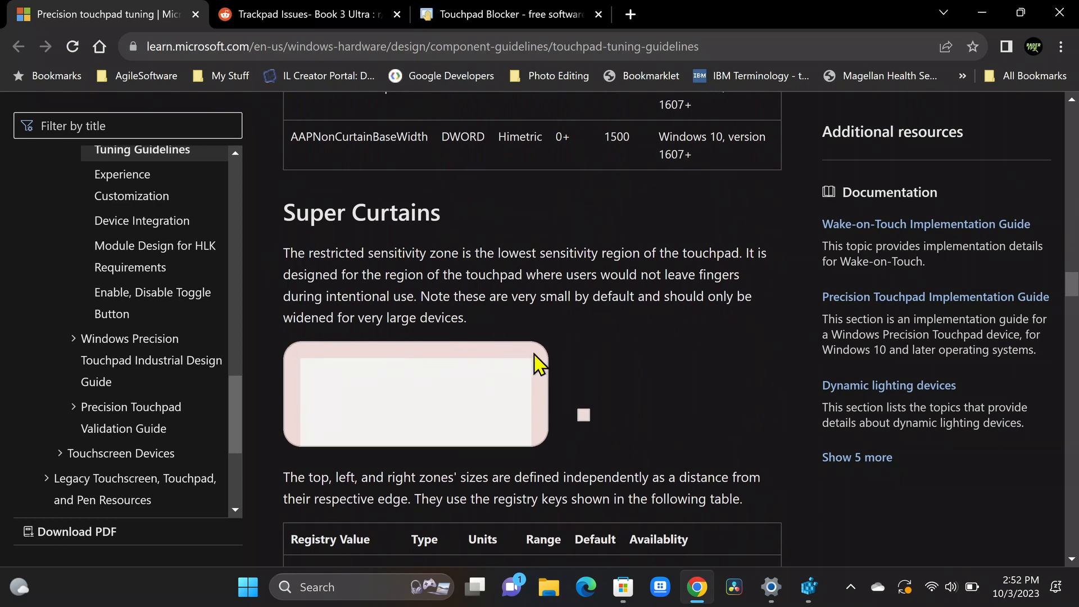
{"action": "mouse_move", "coordinate": [543, 443]}
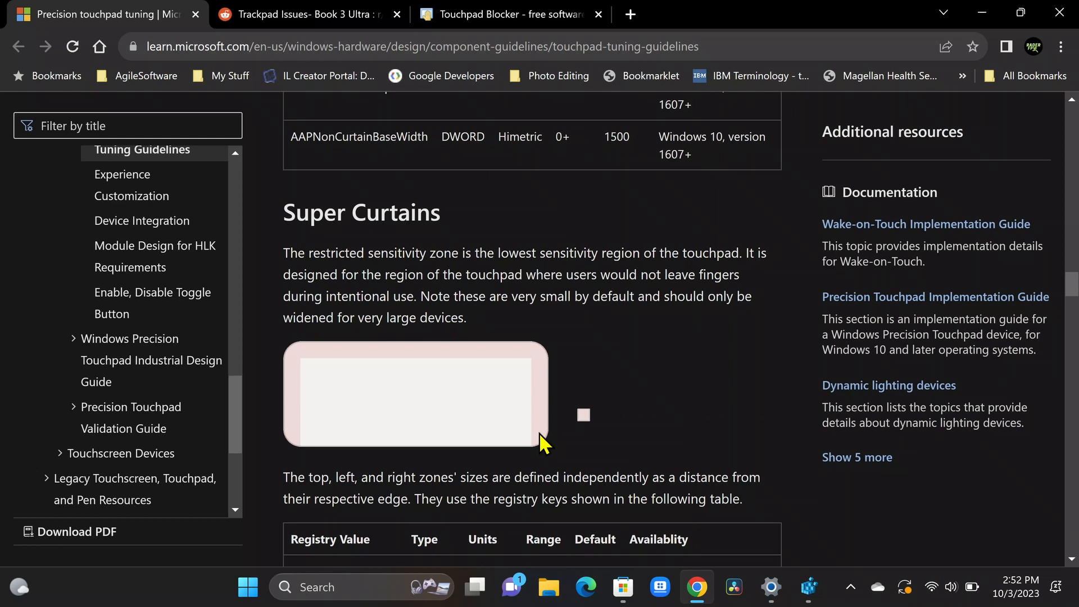
{"action": "mouse_move", "coordinate": [544, 386]}
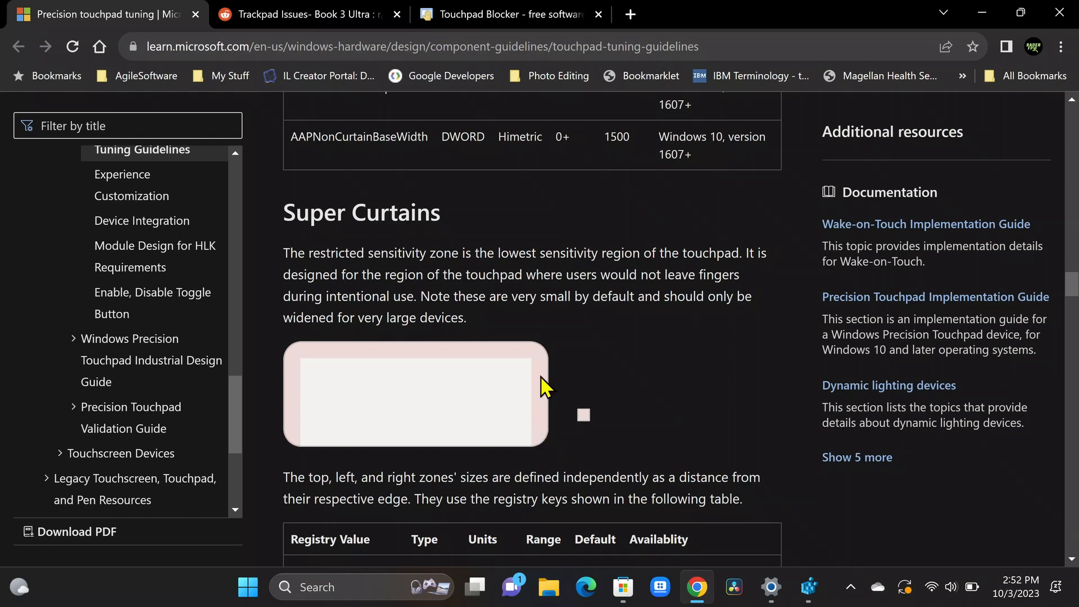
{"action": "mouse_move", "coordinate": [313, 358]}
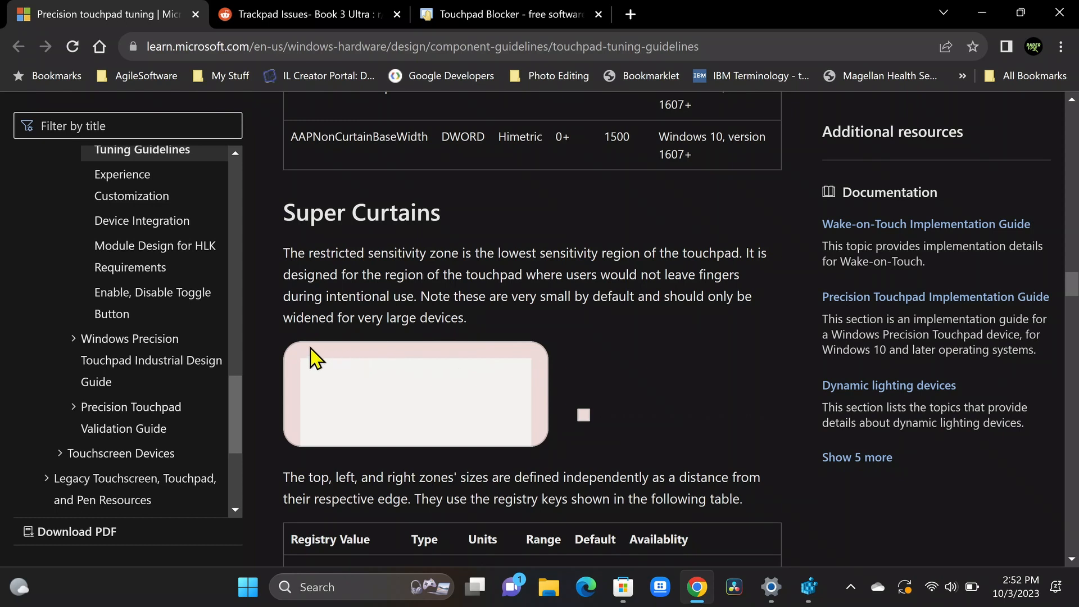
{"action": "mouse_move", "coordinate": [303, 419]}
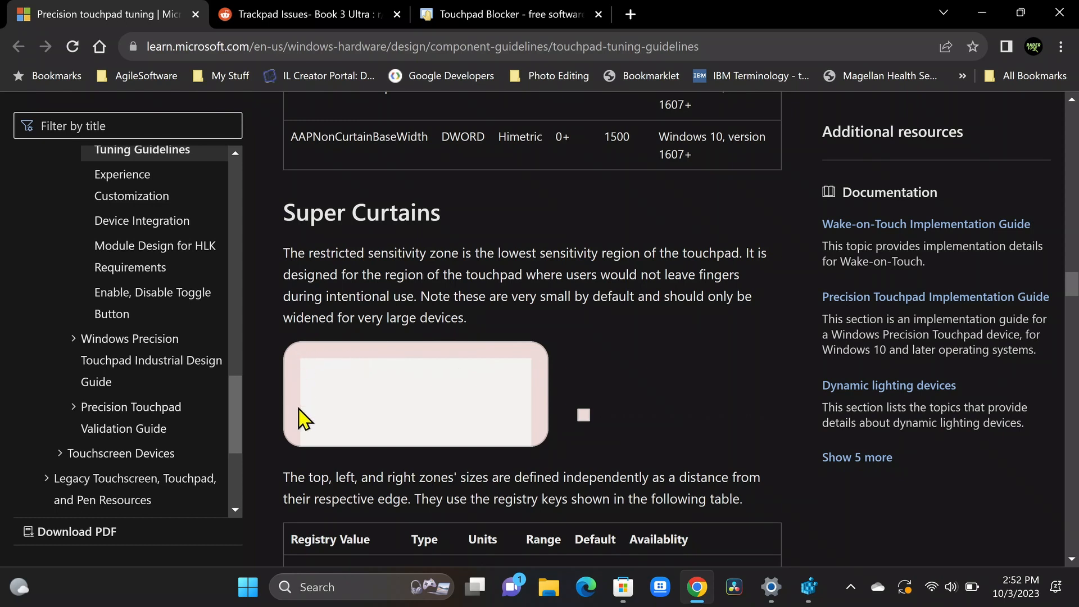